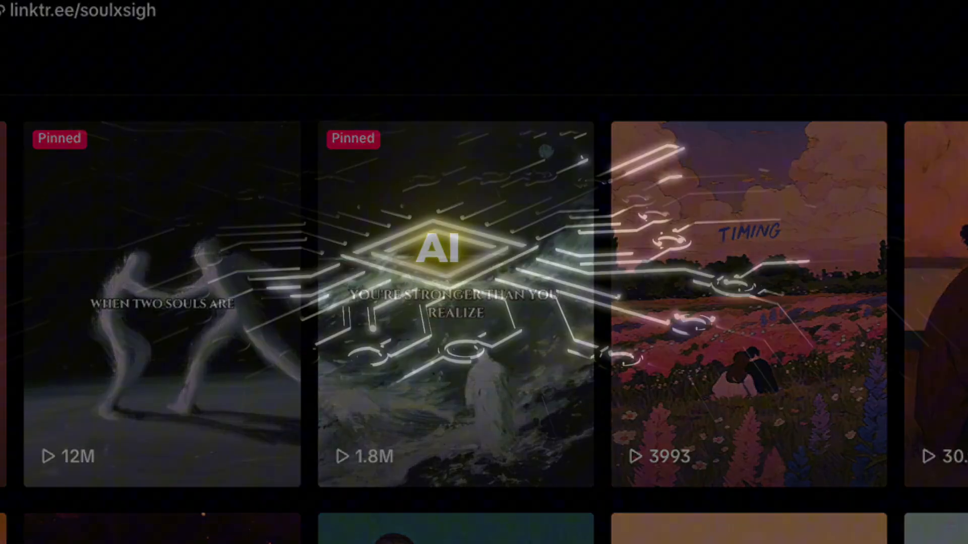
# Step: Search 'flirting tips' and open the Verywell Mind 15 Flirting Tips article
pyautogui.write('flirting tips')
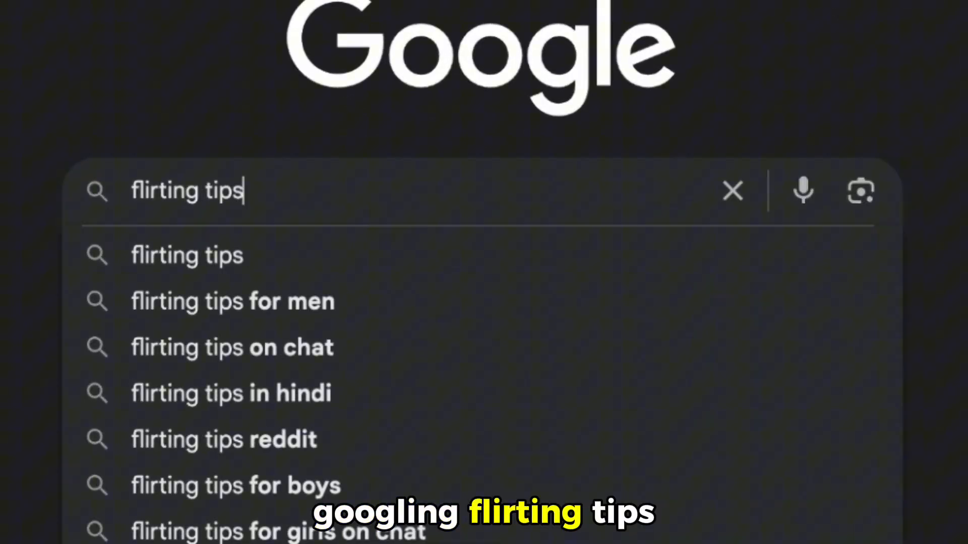
pyautogui.press('Enter')
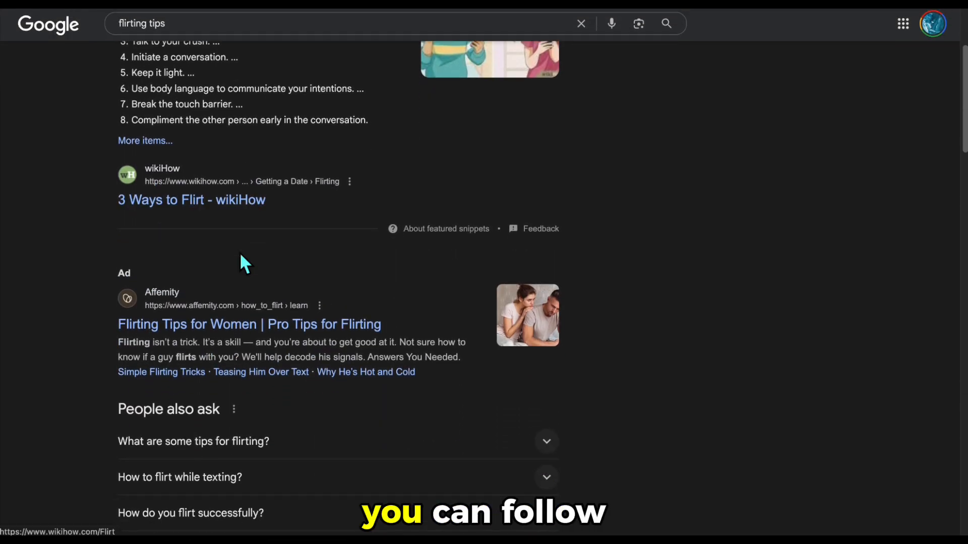
pyautogui.scroll(-3)
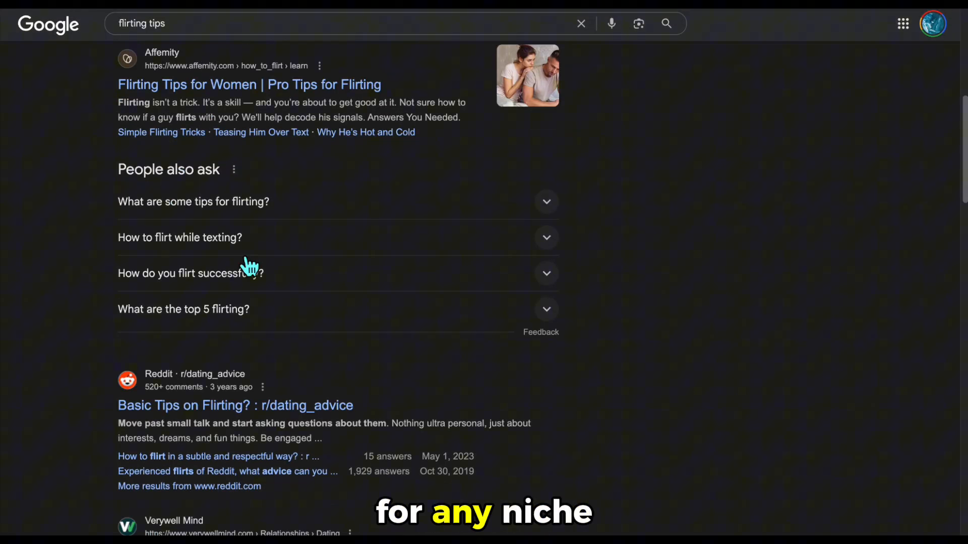
pyautogui.scroll(-3)
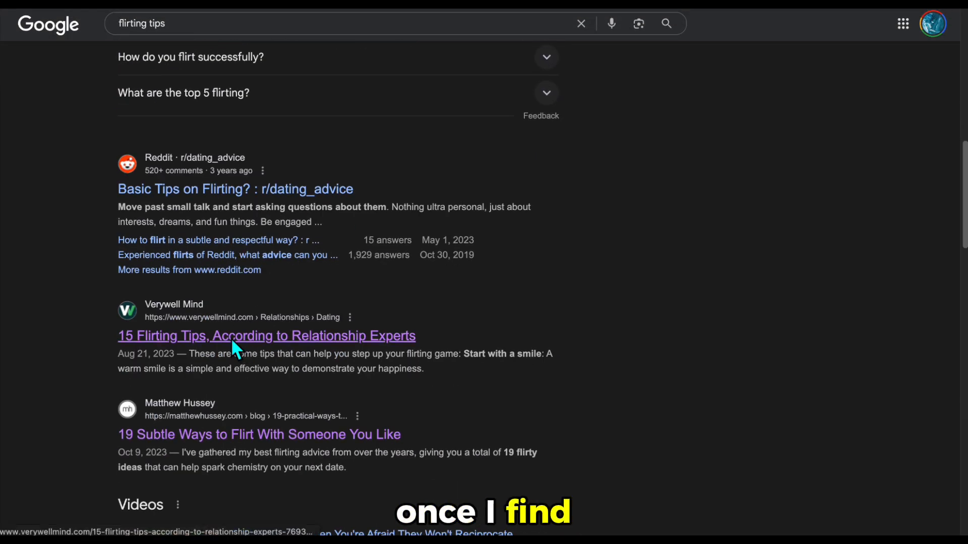
pyautogui.click(266, 336)
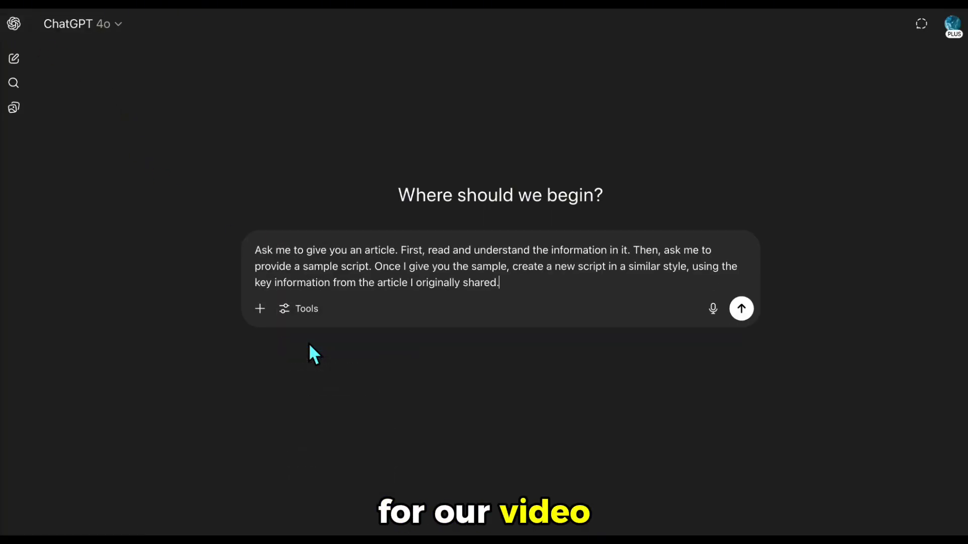
# Step: Send the article-and-sample-script prompt to ChatGPT
pyautogui.click(741, 309)
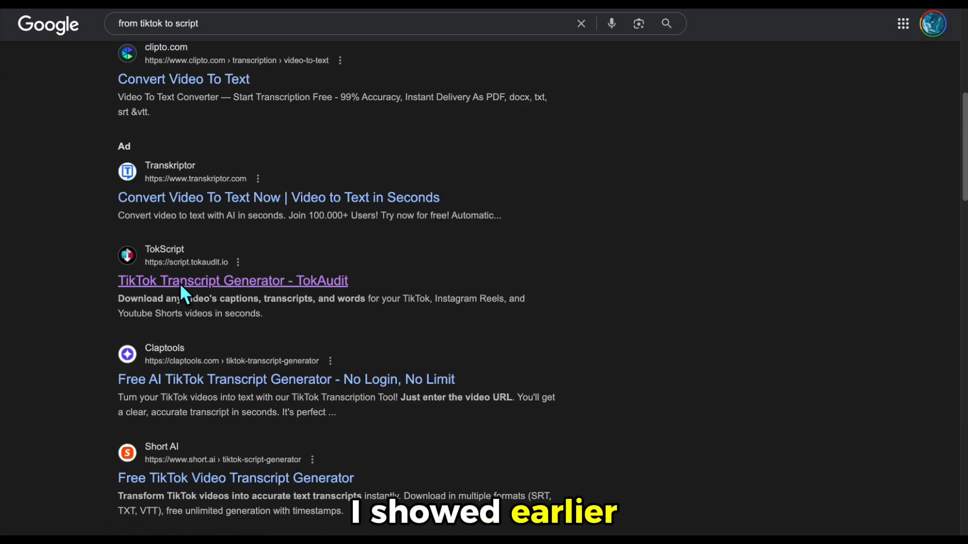
# Step: Open the TokAudit TikTok Transcript Generator from the search results
pyautogui.click(232, 282)
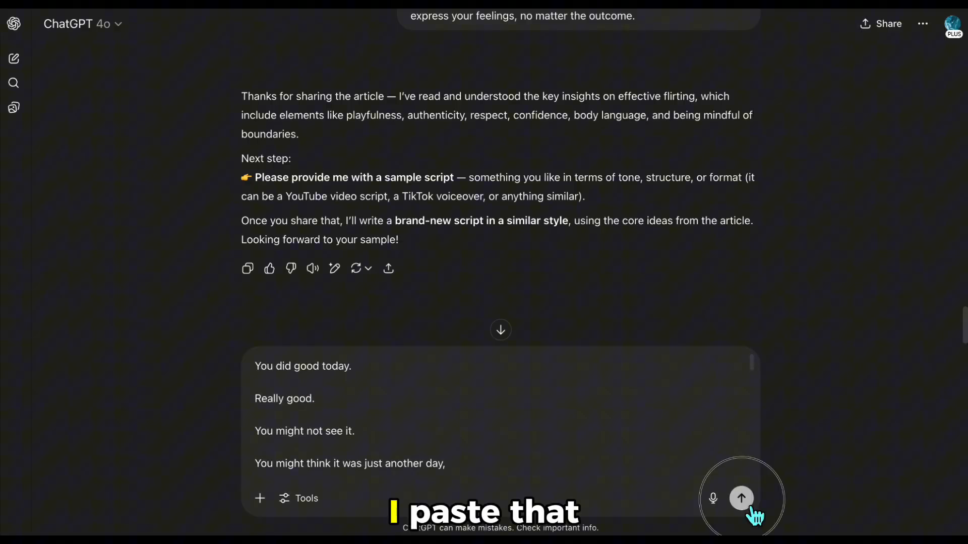
# Step: Send the sample script and read ChatGPT's new script starting 'You're more charming than you think.'
pyautogui.click(740, 498)
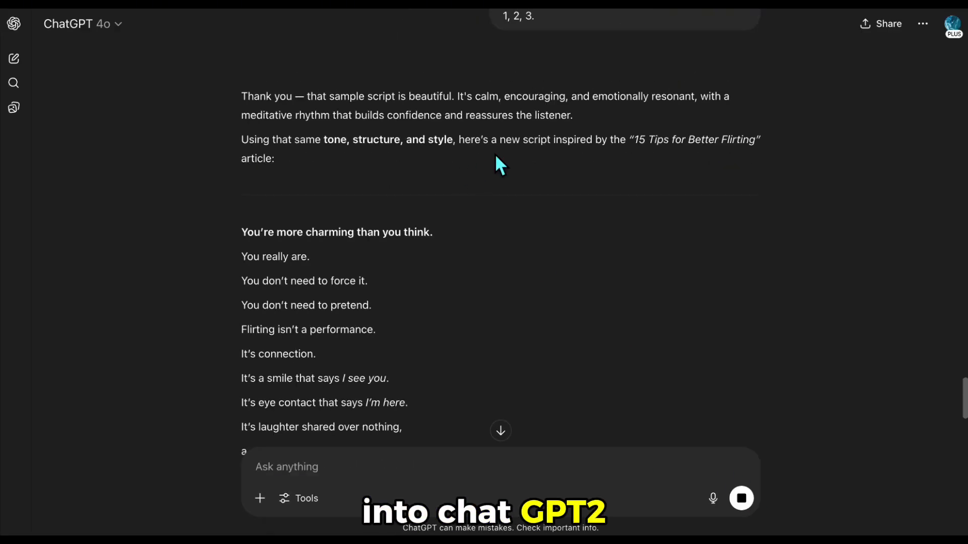
pyautogui.scroll(-3)
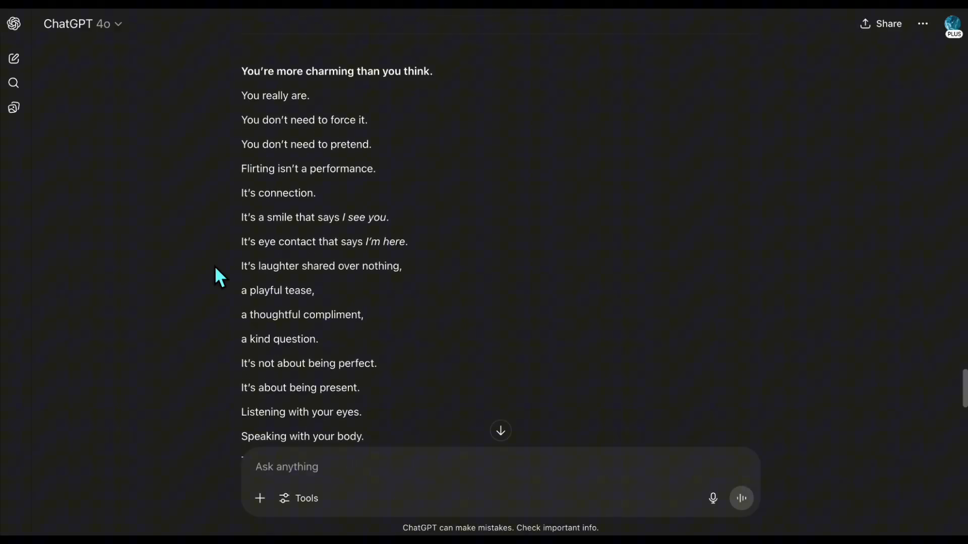
pyautogui.scroll(-3)
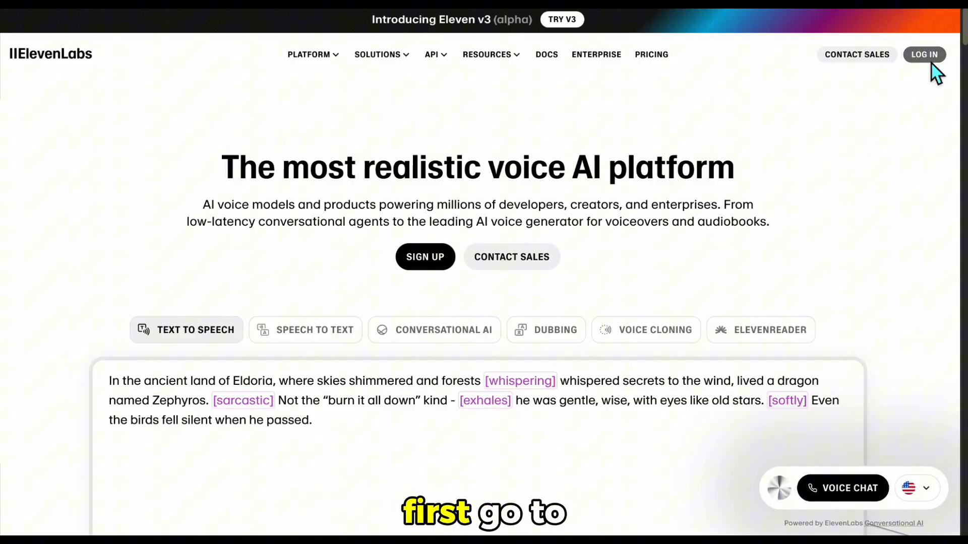
# Step: Log into ElevenLabs and show the voice library's filter options
pyautogui.click(924, 54)
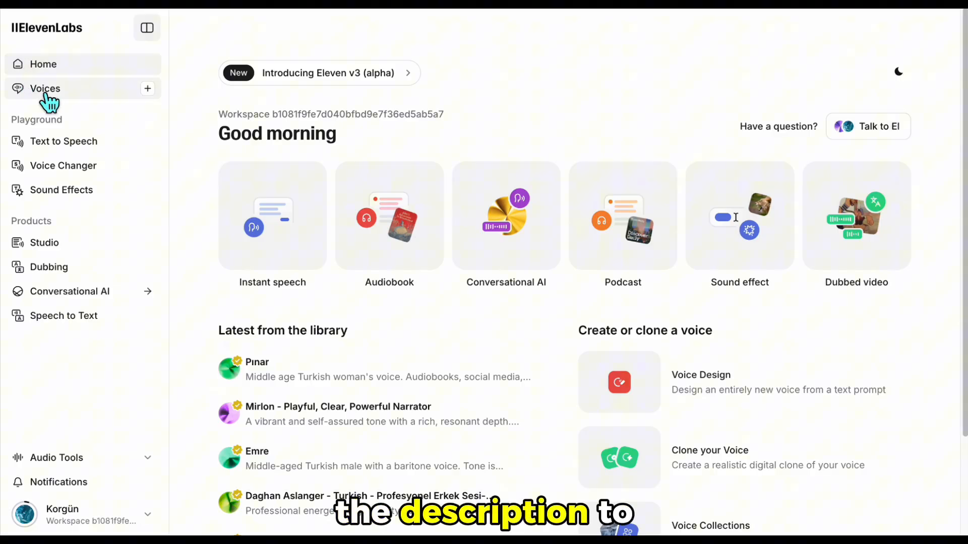
pyautogui.click(46, 89)
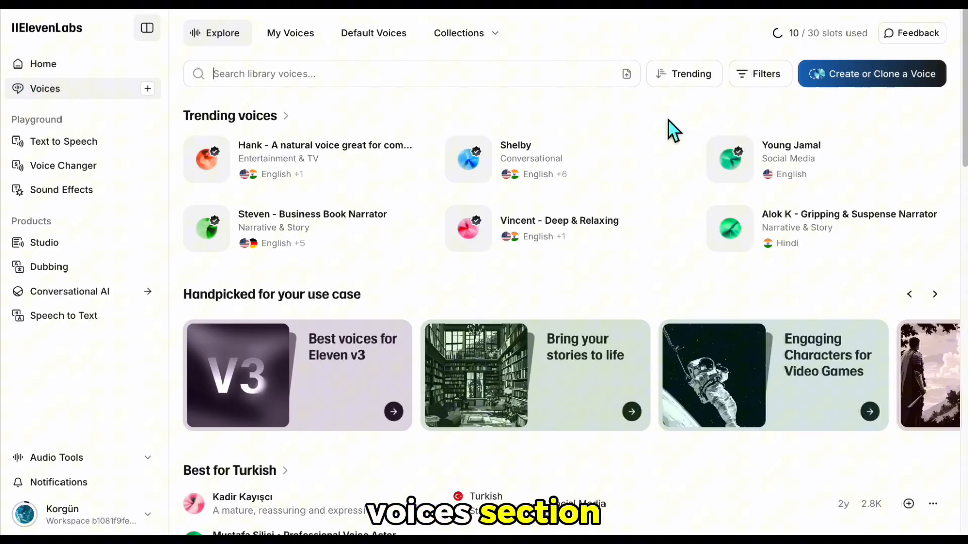
pyautogui.click(760, 74)
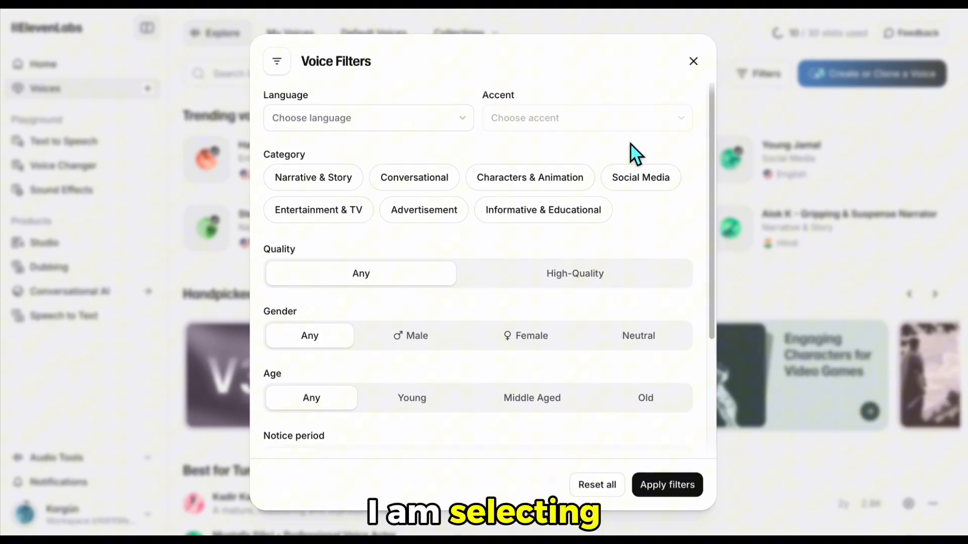
# Step: Filter voices to English, American accent, Narrative & Story, male, middle-aged and apply
pyautogui.click(366, 118)
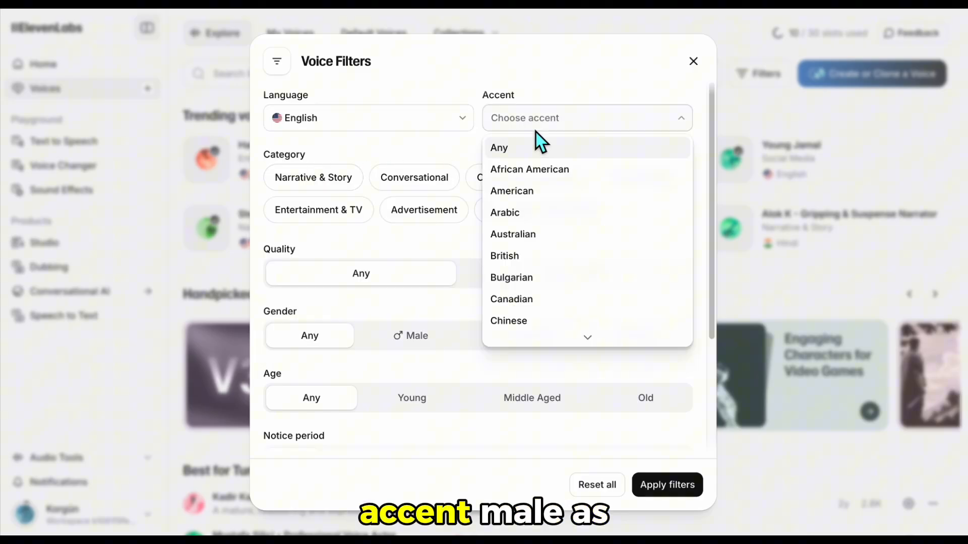
pyautogui.click(512, 191)
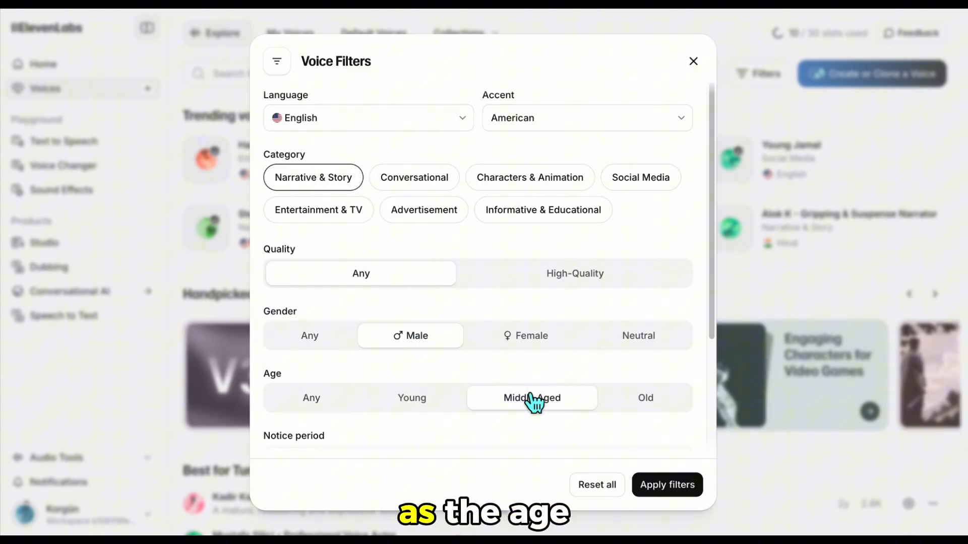
pyautogui.click(666, 484)
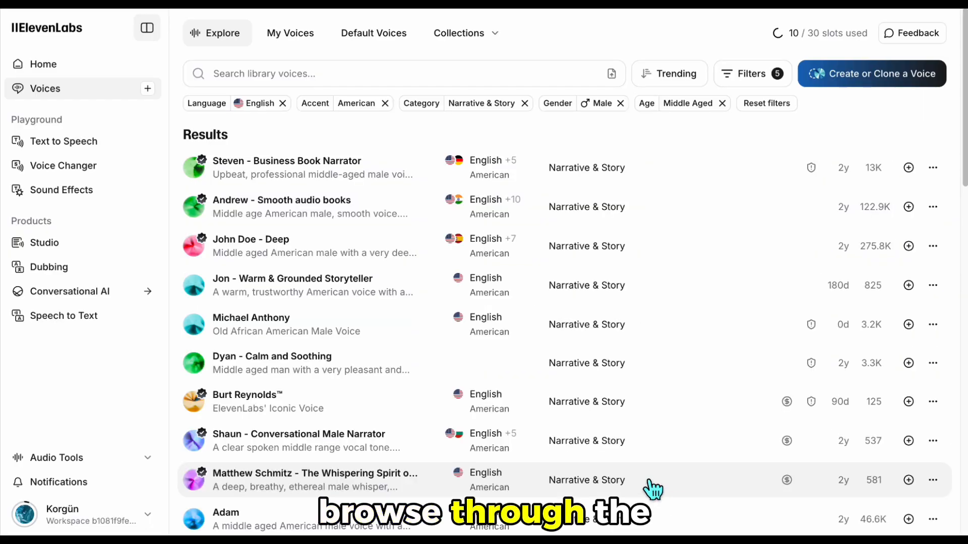
# Step: Preview filtered voices and play the John Doe - Deep sample
pyautogui.click(286, 167)
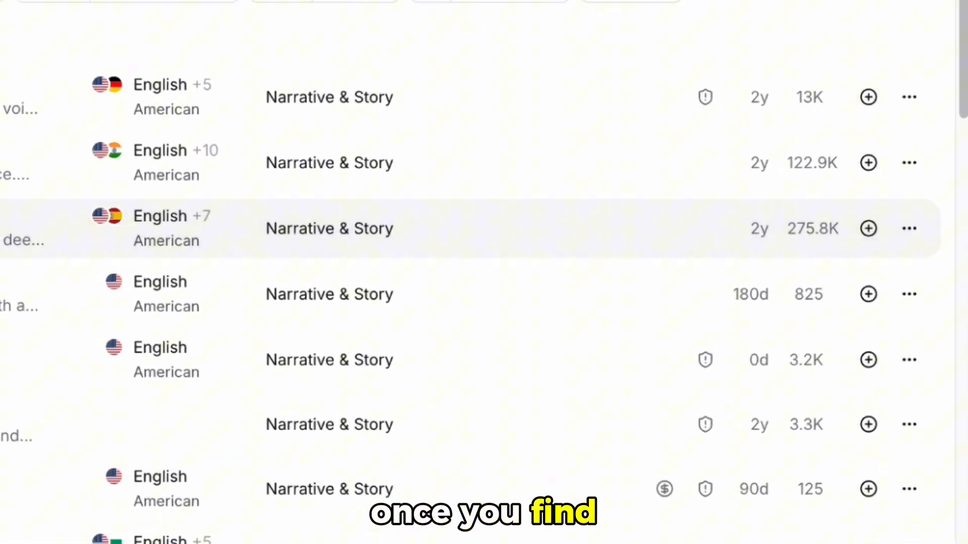
pyautogui.click(868, 229)
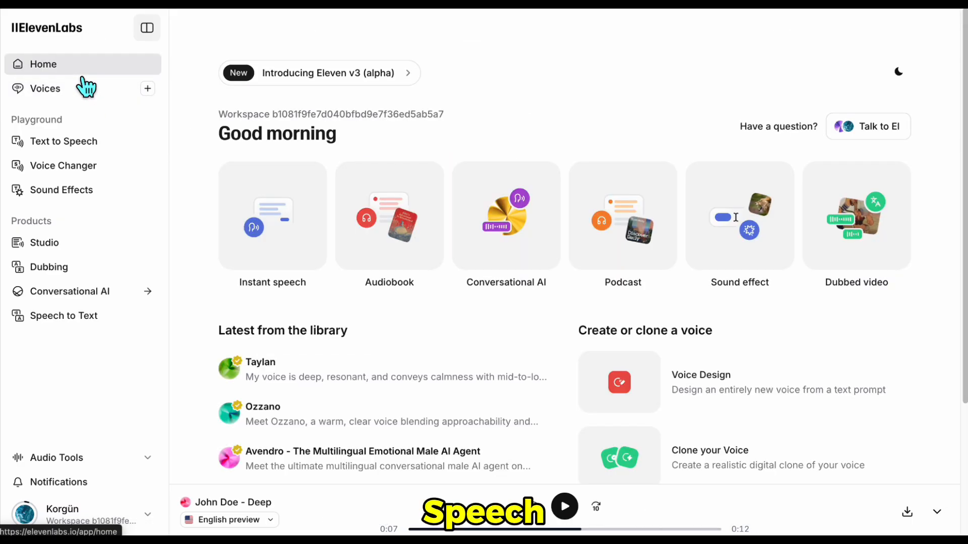
# Step: Generate speech from the flirting script with the John Doe - Deep voice
pyautogui.click(64, 141)
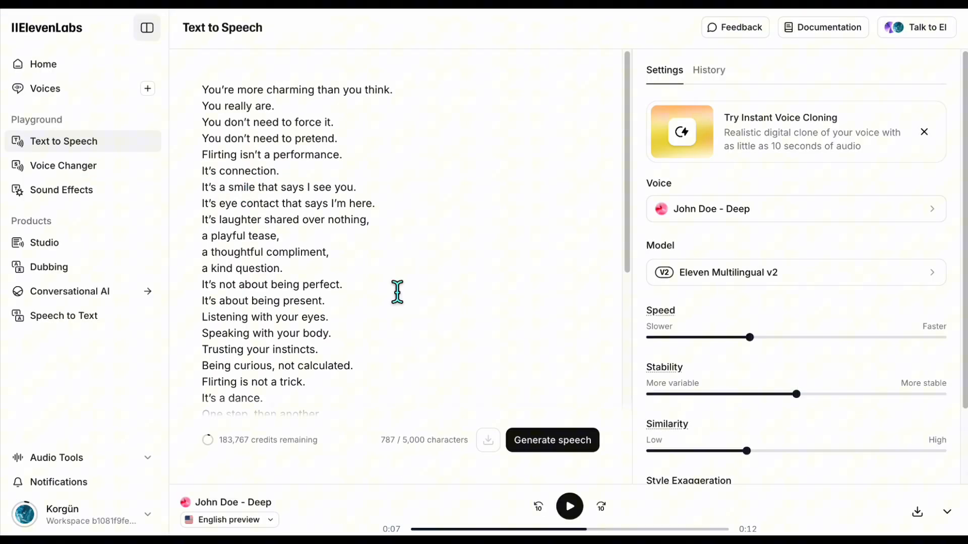
pyautogui.click(551, 441)
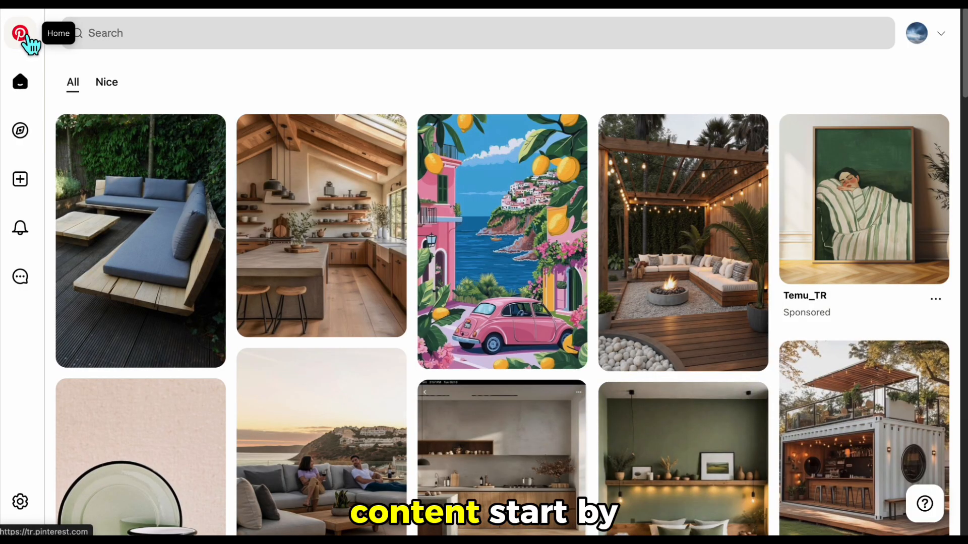
# Step: Search Pinterest for 'flirting' and browse the pin results
pyautogui.write('flirting')
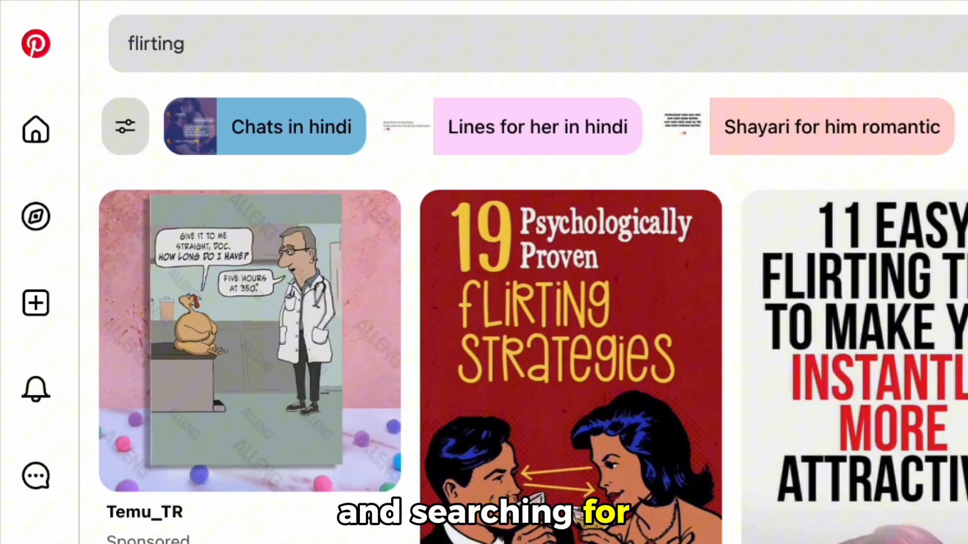
pyautogui.scroll(-3)
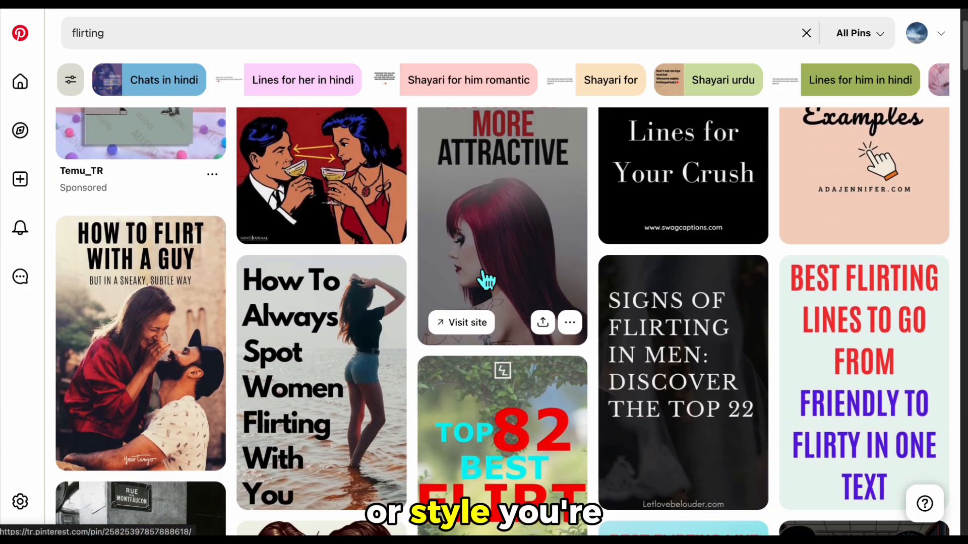
pyautogui.scroll(-3)
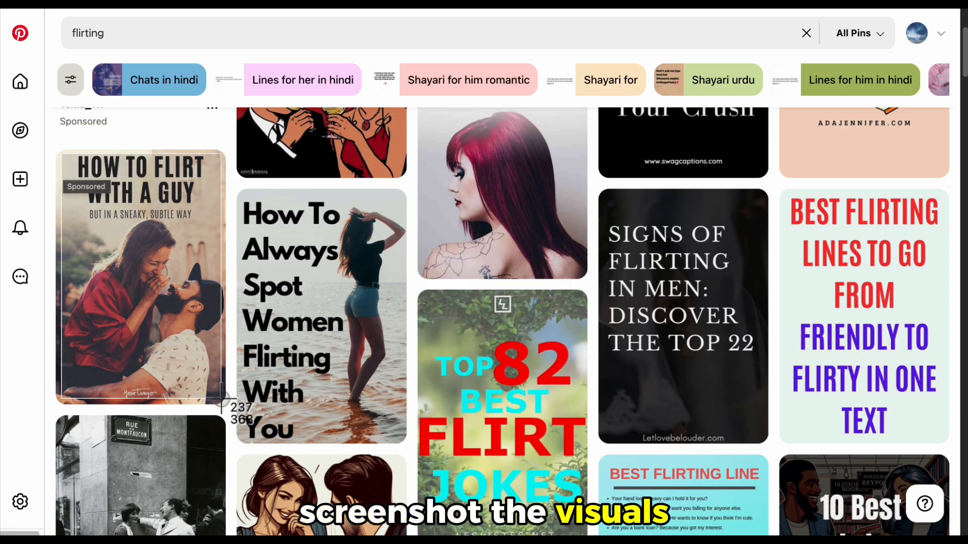
pyautogui.scroll(-3)
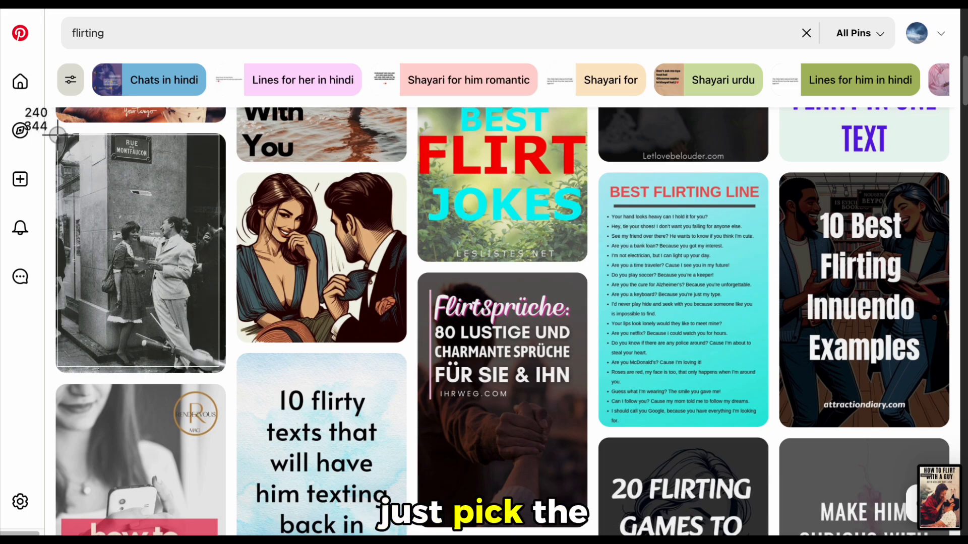
pyautogui.moveTo(501, 186)
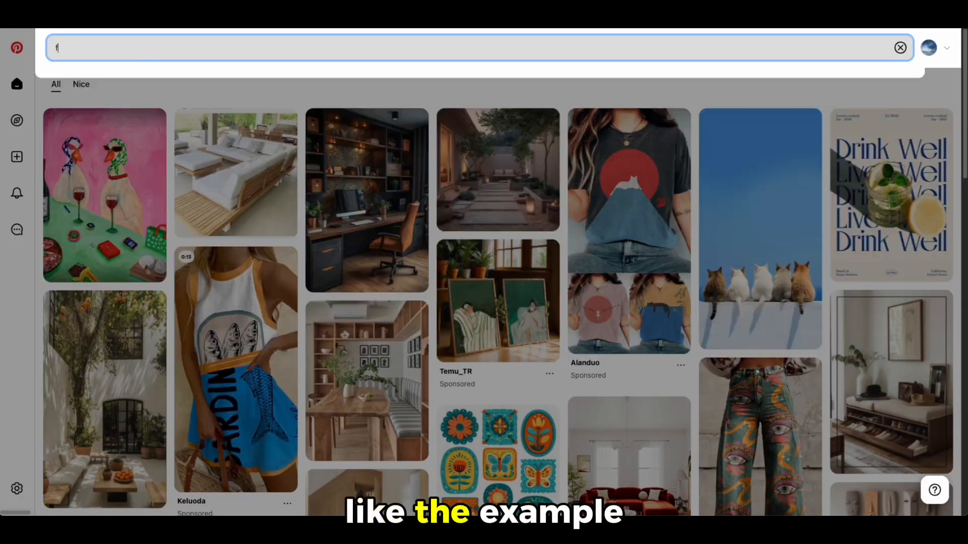
# Step: Search Pinterest for 'flirting psychology sketch' and browse the sketch-style pins
pyautogui.write('lirting psychology sketch')
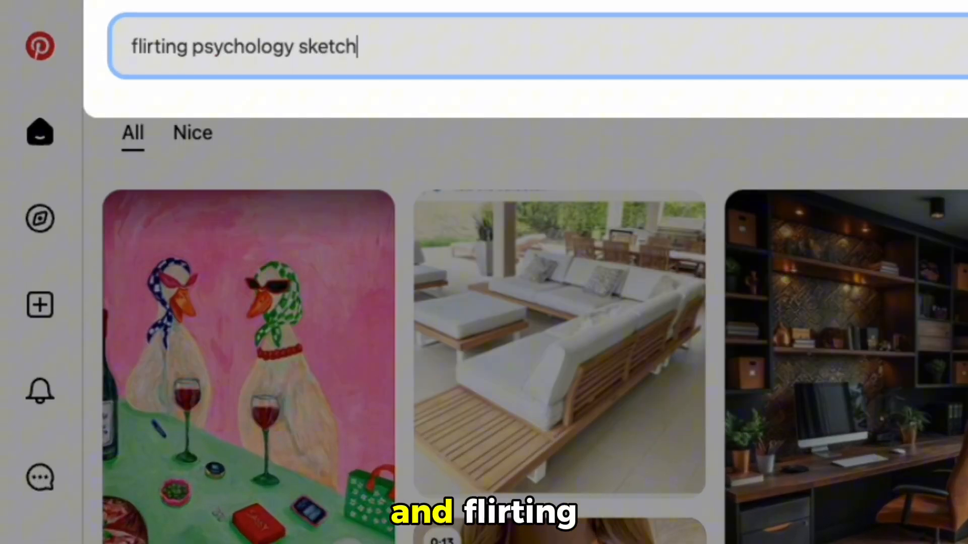
pyautogui.press('Enter')
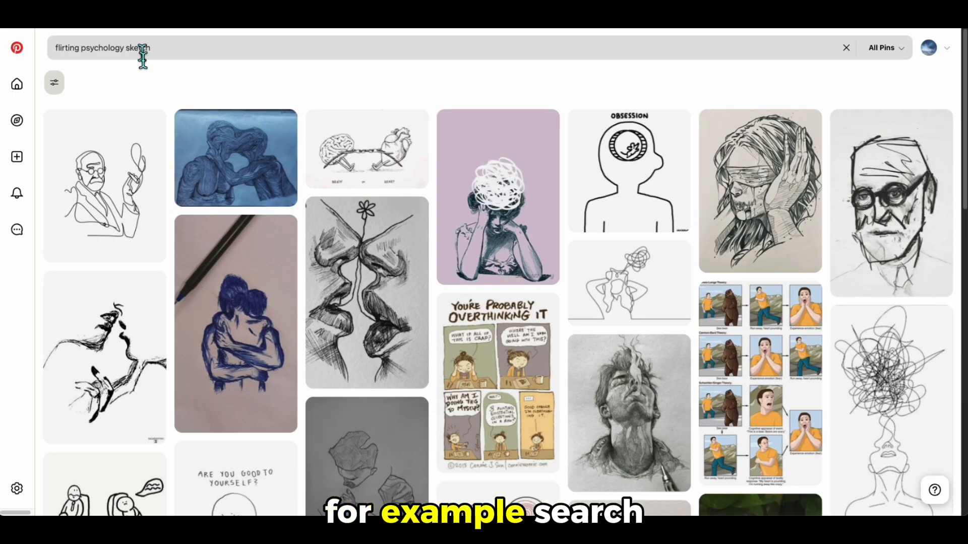
pyautogui.scroll(-3)
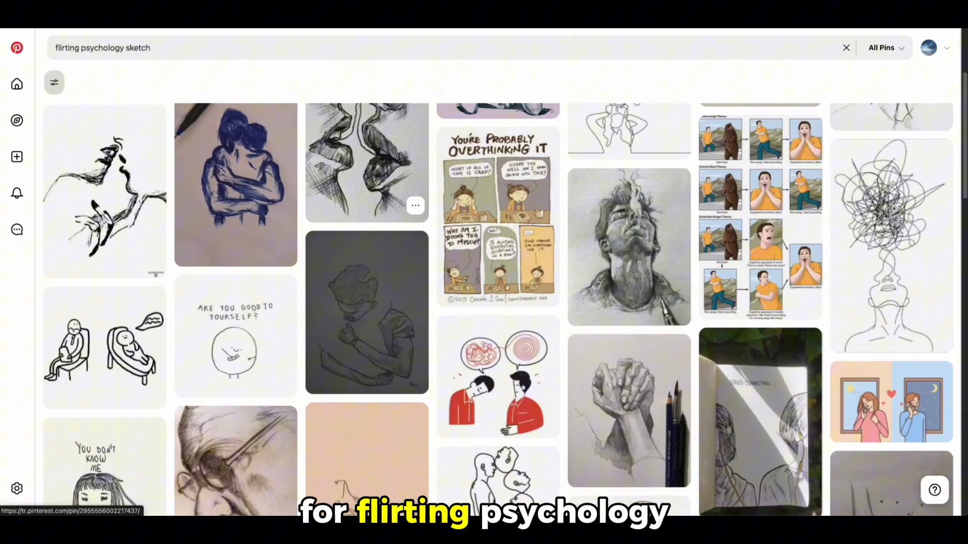
pyautogui.scroll(-3)
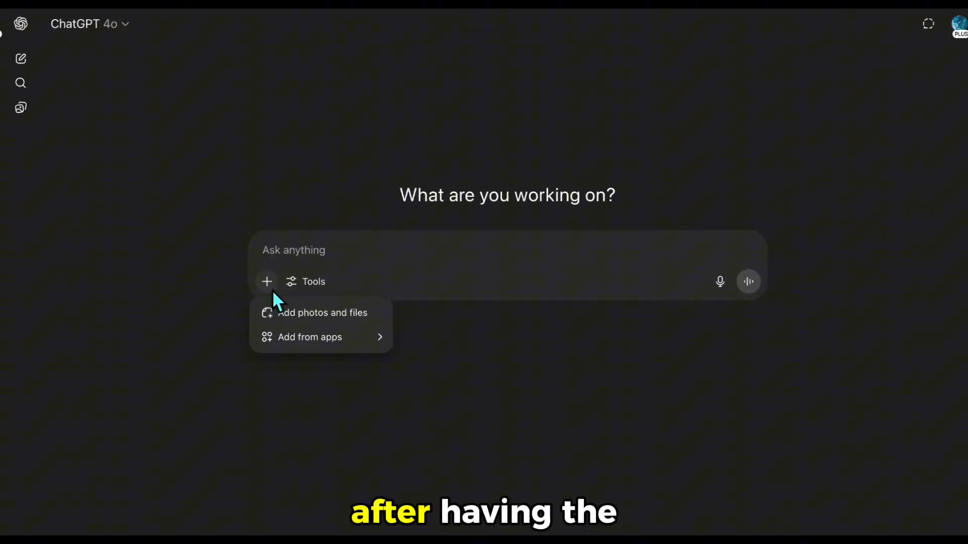
# Step: Generate a text-free mobile-format image from the reference visual and grab the result as the next reference
pyautogui.click(401, 86)
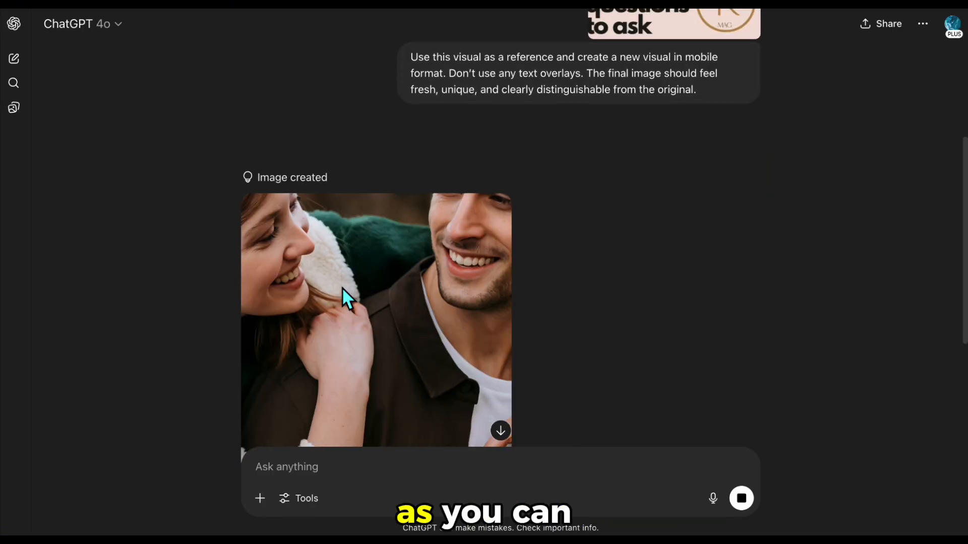
pyautogui.scroll(-3)
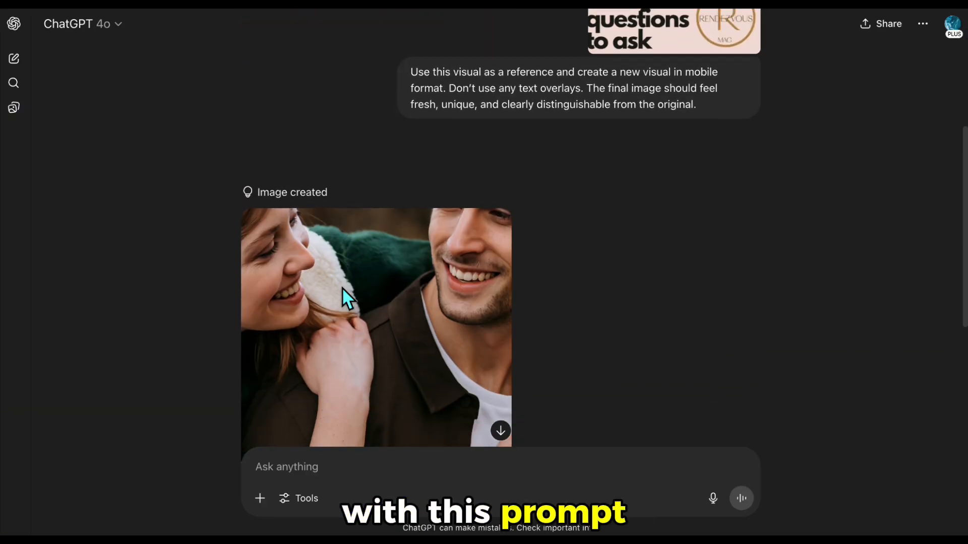
pyautogui.scroll(-3)
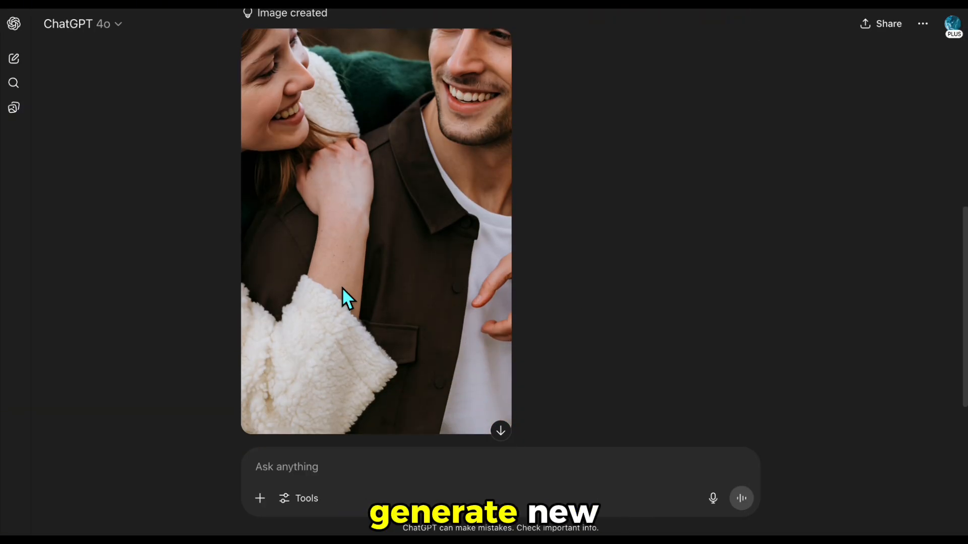
pyautogui.click(259, 498)
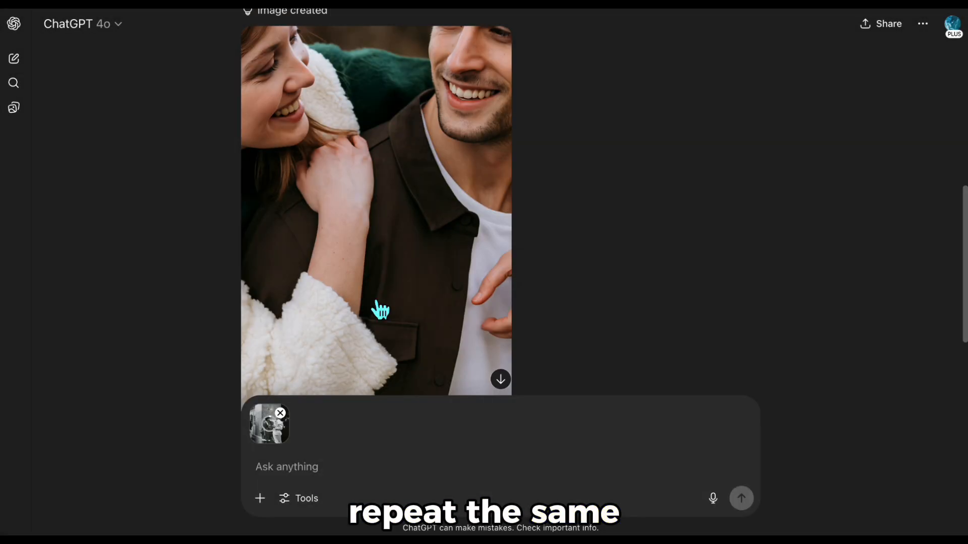
pyautogui.rightClick(287, 467)
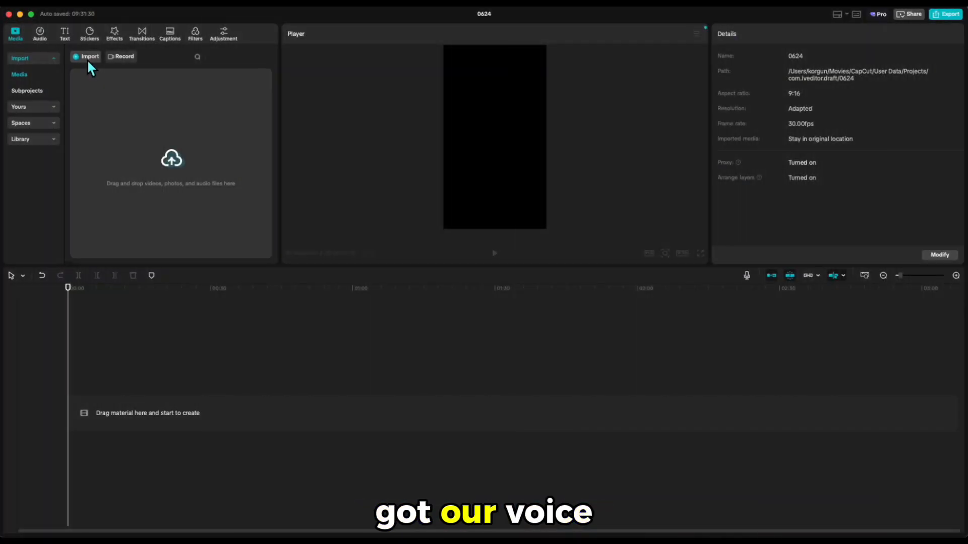
# Step: Import the ElevenLabs voiceover MP3 from Downloads and place it on the timeline as an audio track
pyautogui.click(88, 56)
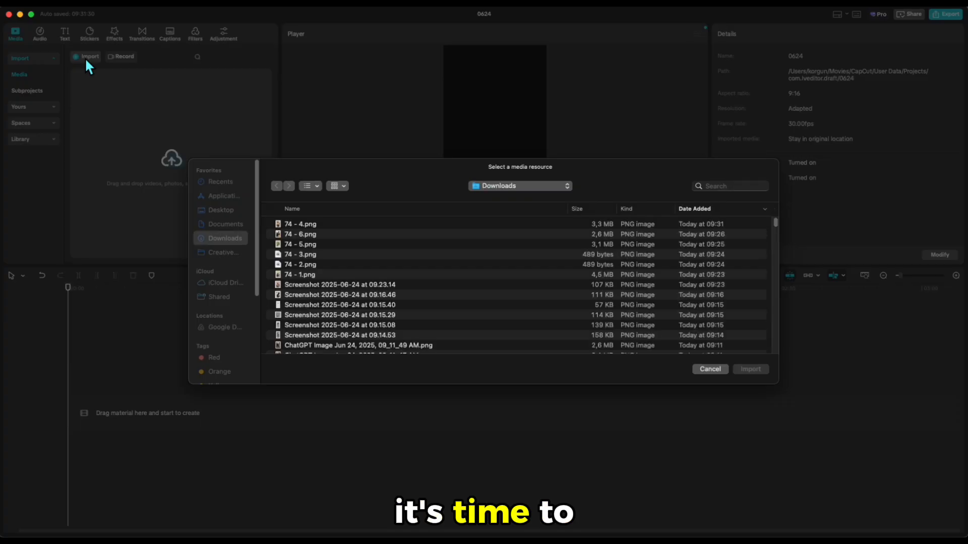
pyautogui.click(327, 284)
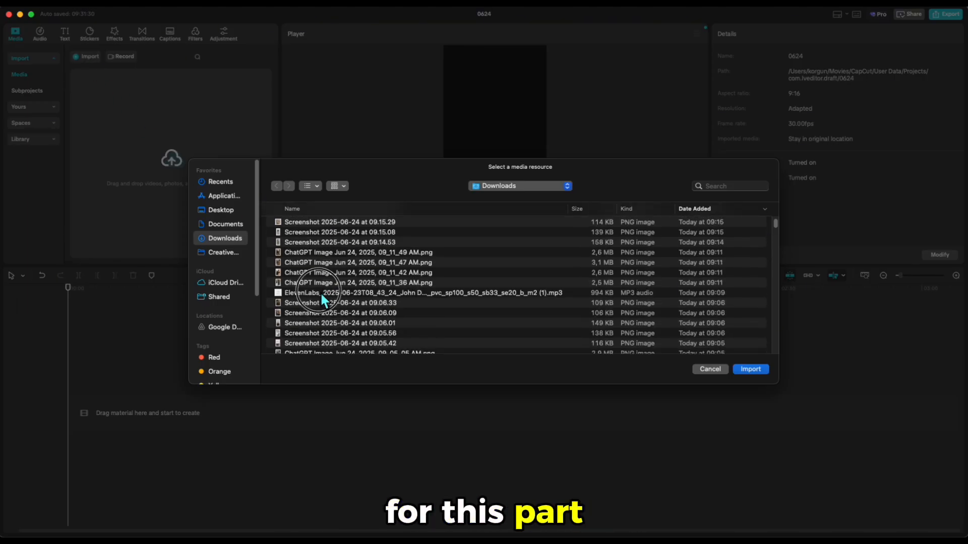
pyautogui.click(750, 369)
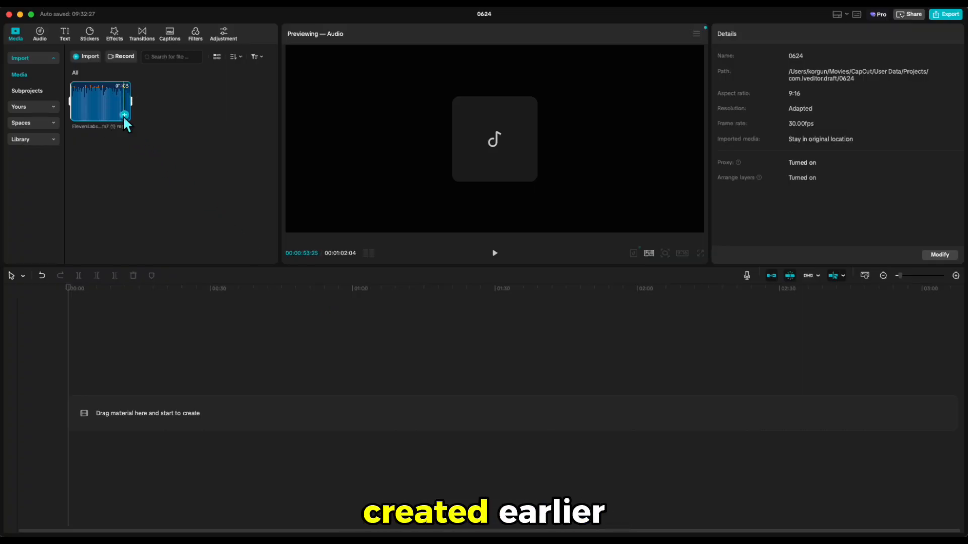
pyautogui.moveTo(101, 105); pyautogui.dragTo(263, 446)
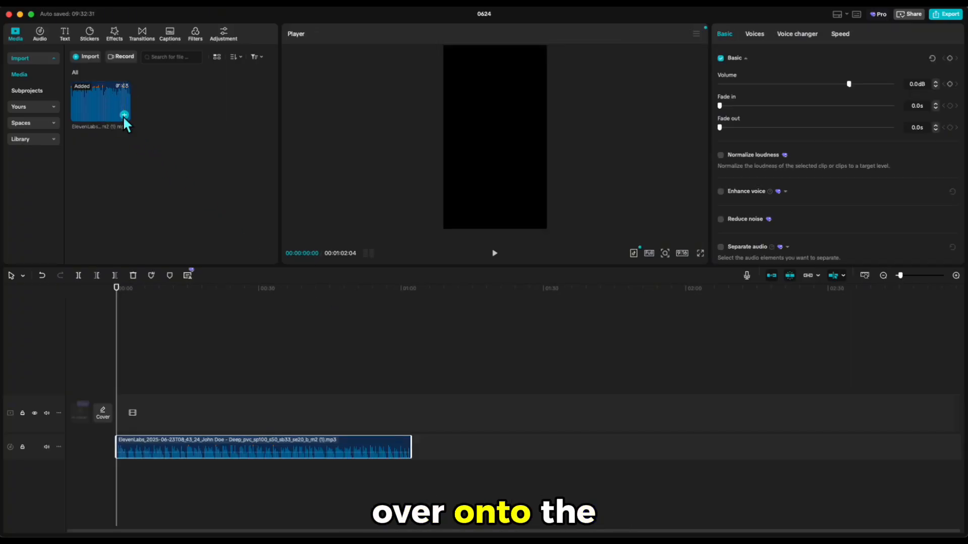
pyautogui.click(681, 253)
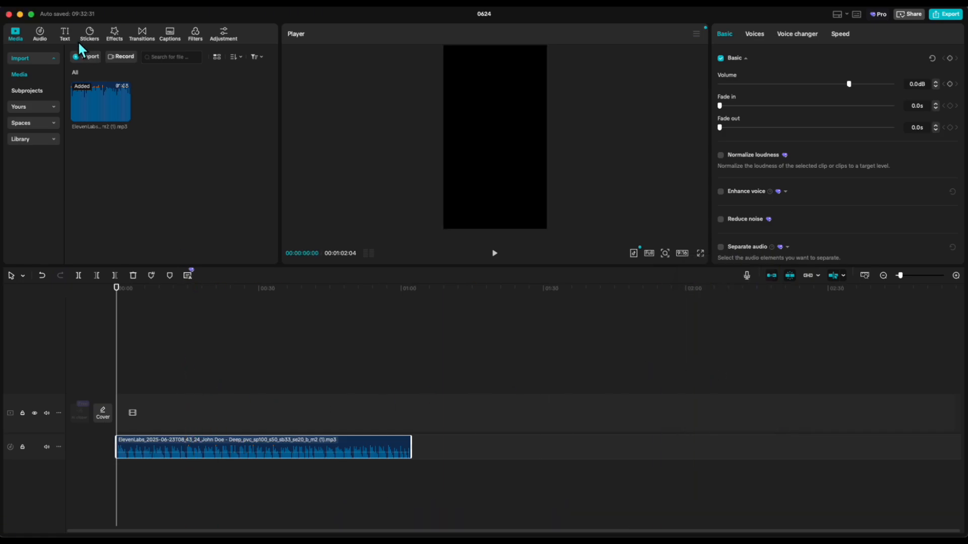
# Step: Generate English auto captions from the voiceover via Text > Auto captions
pyautogui.click(64, 33)
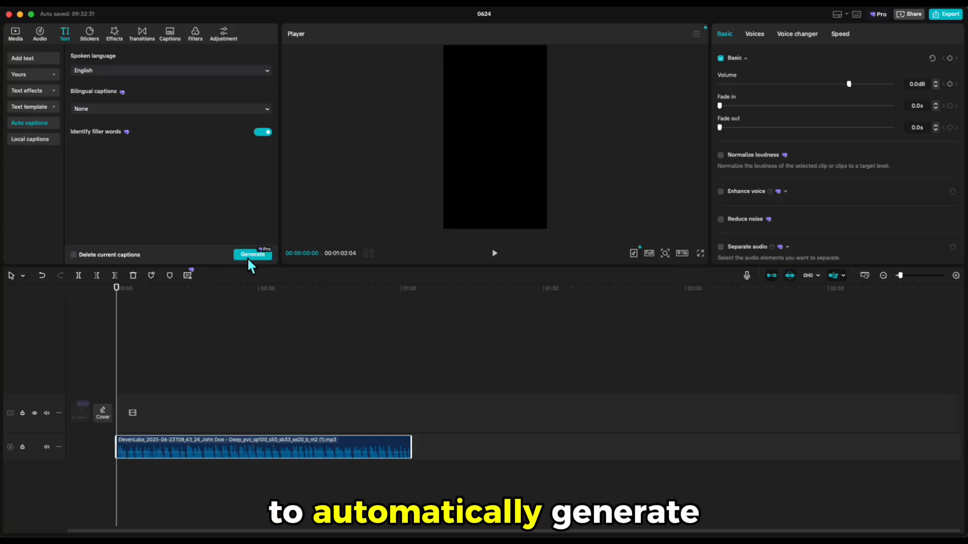
pyautogui.click(252, 254)
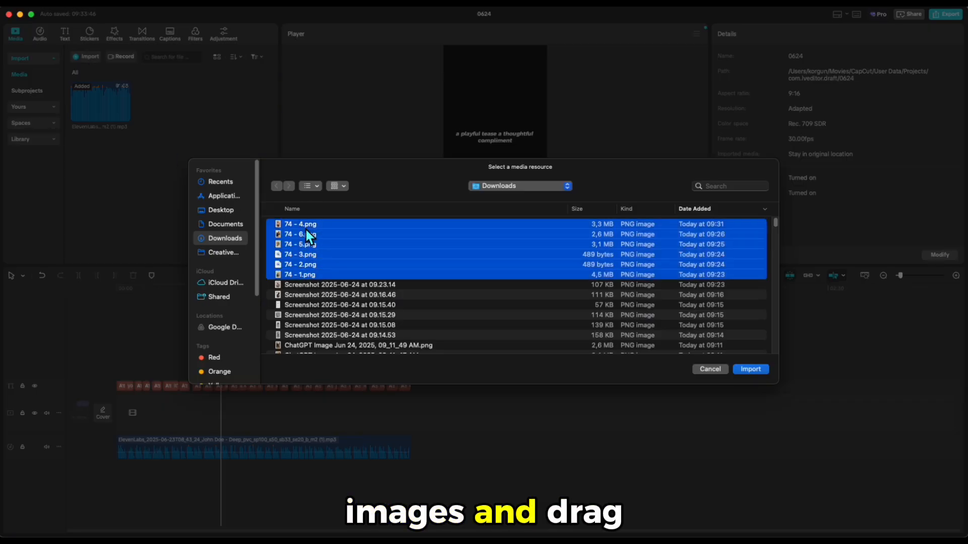
# Step: Import the six sketch PNGs onto the timeline and scale each image to fill the vertical frame
pyautogui.click(750, 369)
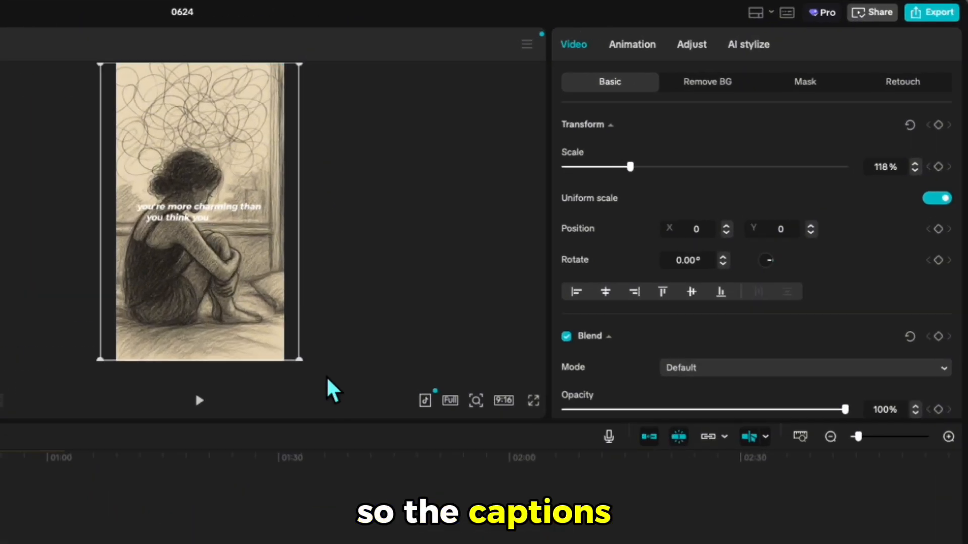
pyautogui.moveTo(843, 409); pyautogui.dragTo(778, 409)
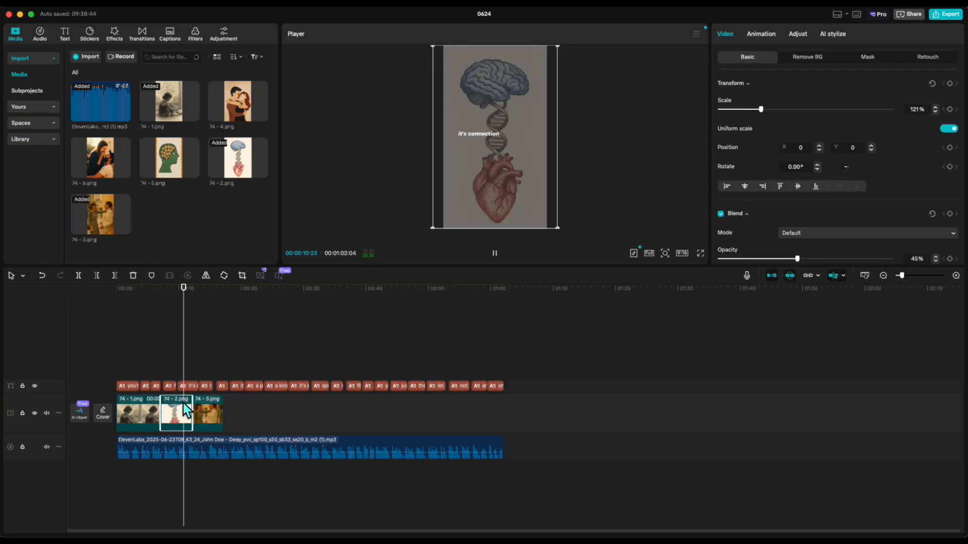
pyautogui.click(206, 413)
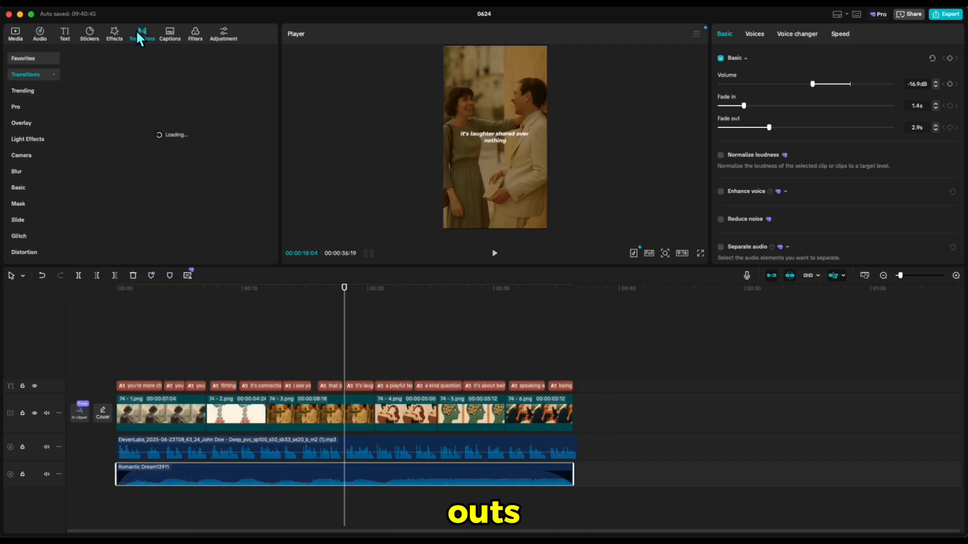
# Step: Search the Transitions library for 'mix' after adding the faded Romantic Dream track at -16.9 dB
pyautogui.write('mix')
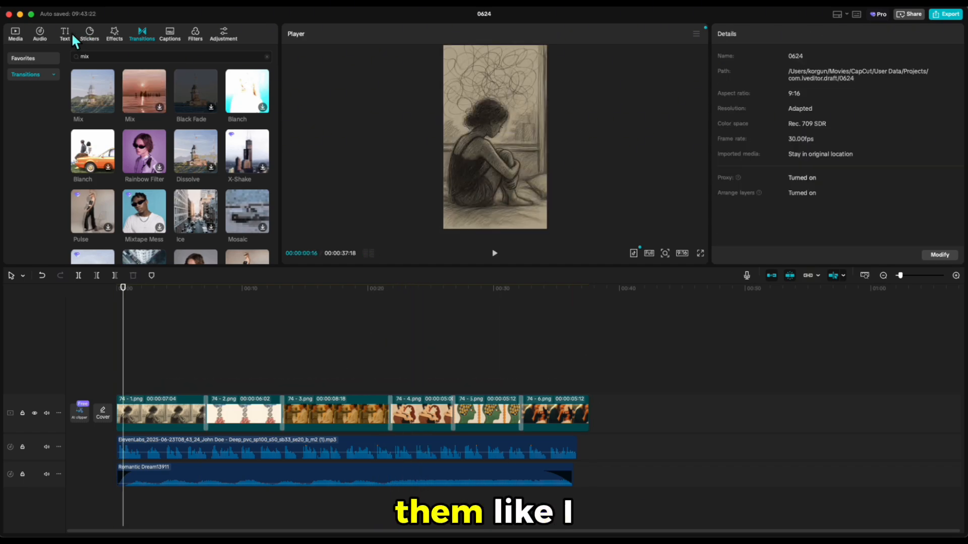
# Step: Regenerate the auto captions and bring up export settings for the 37-second 1080p video
pyautogui.click(65, 35)
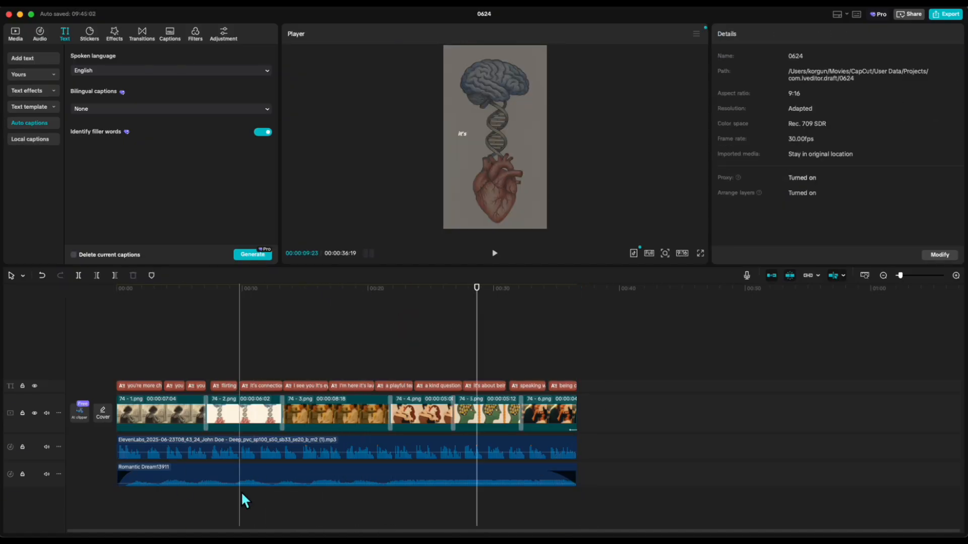
pyautogui.click(945, 13)
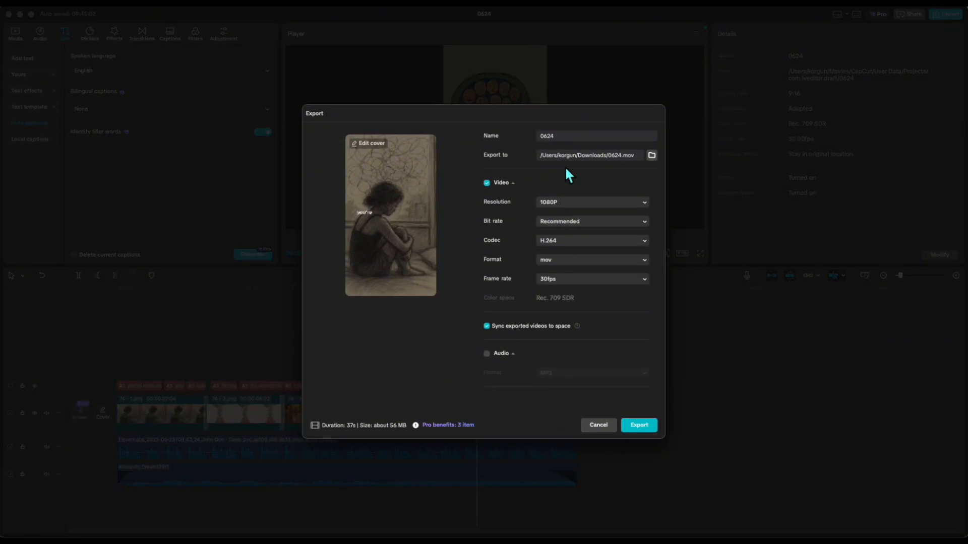